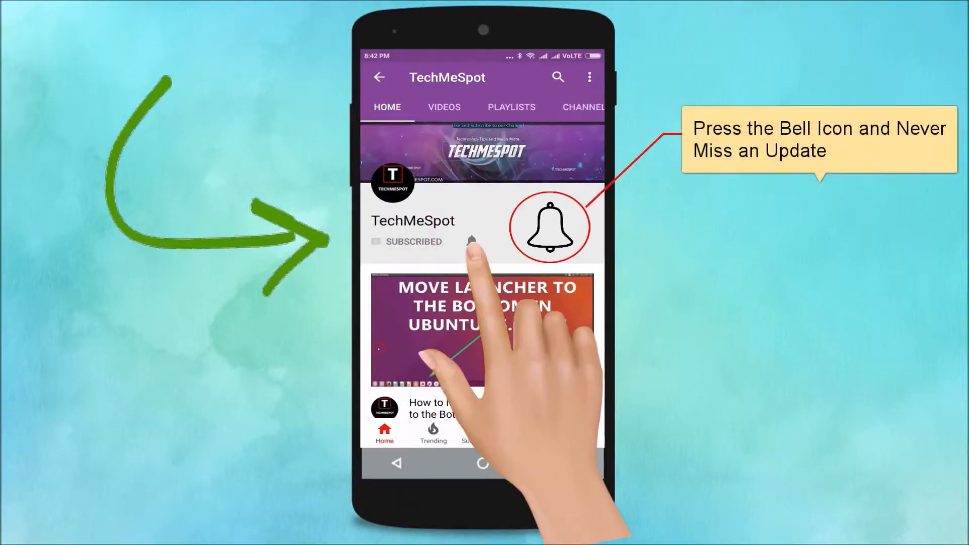
Step: Open the app drawer from the home screen and launch Settings
left_click(471, 241)
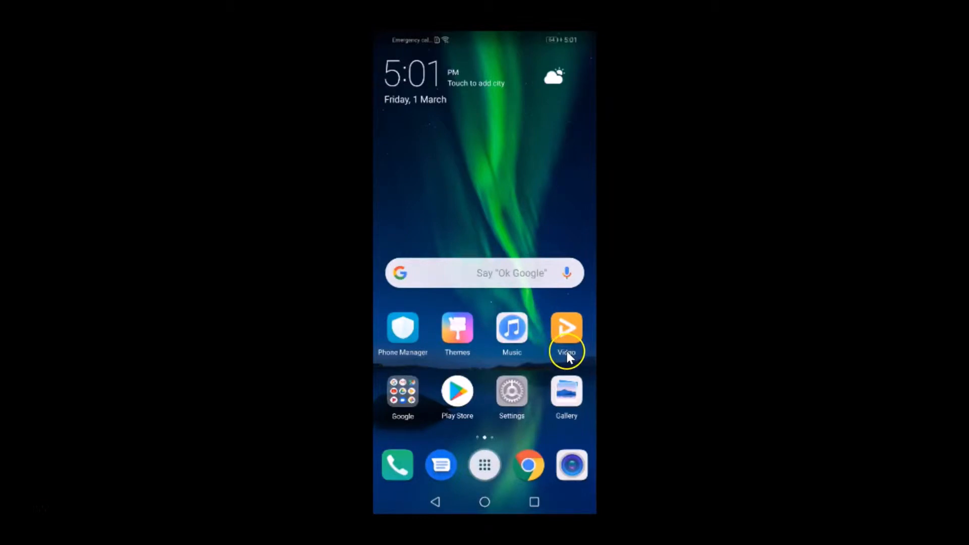
scroll("left", 3)
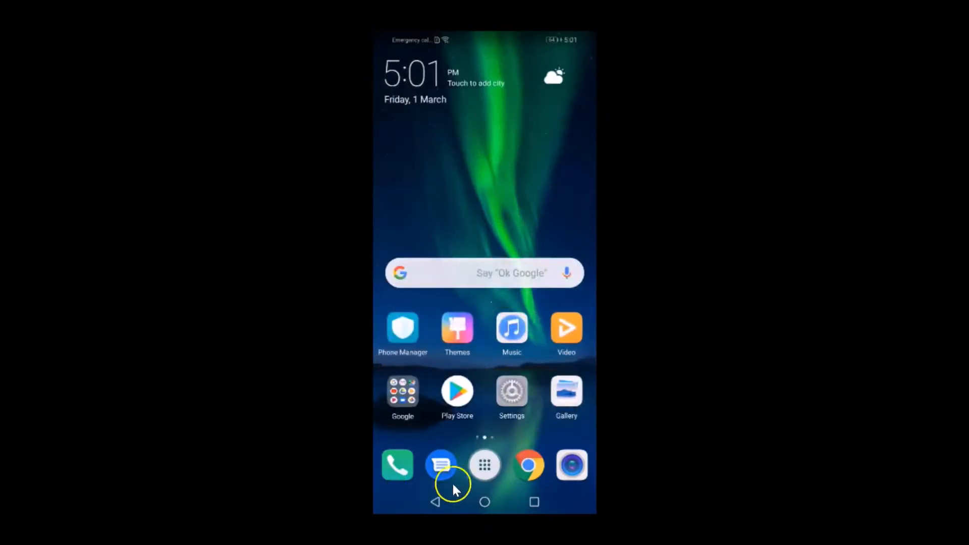
left_click(484, 465)
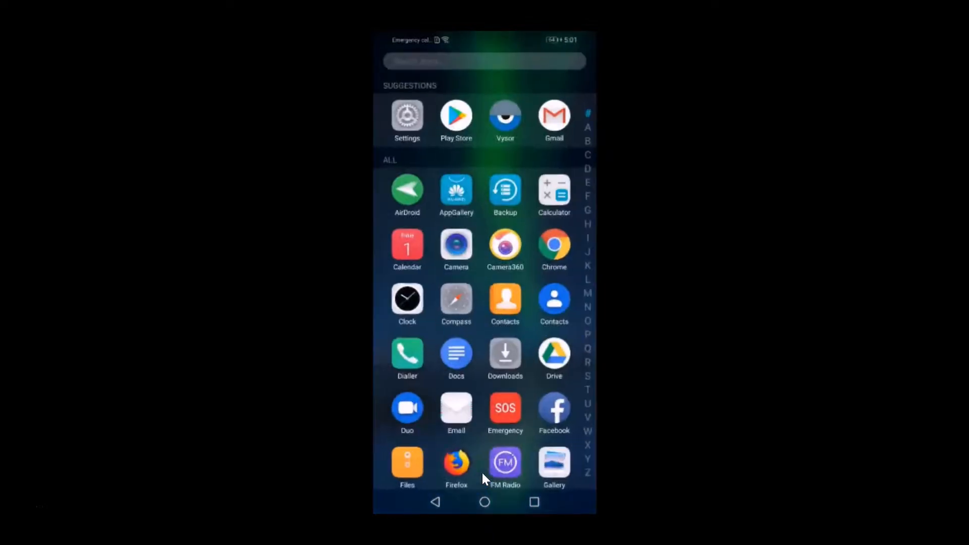
scroll("down", 3)
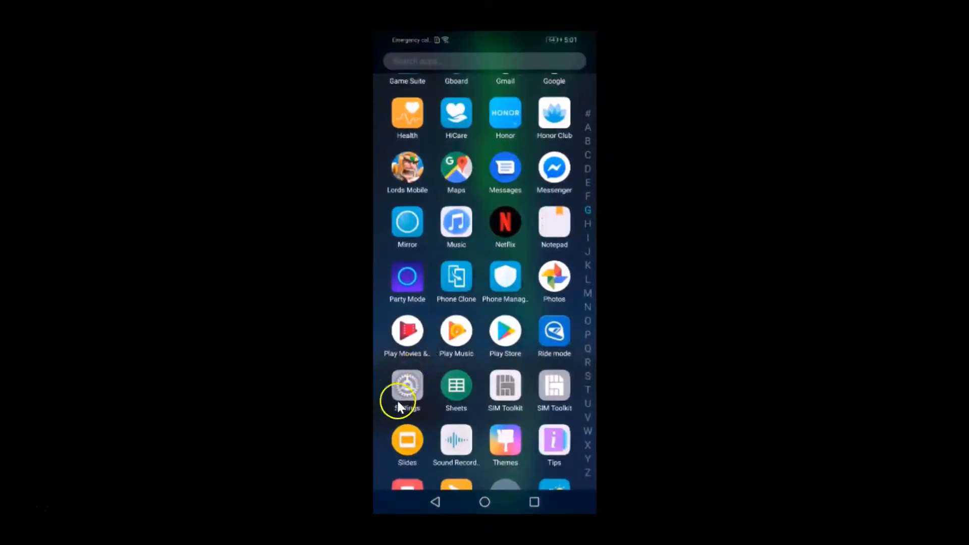
left_click(406, 390)
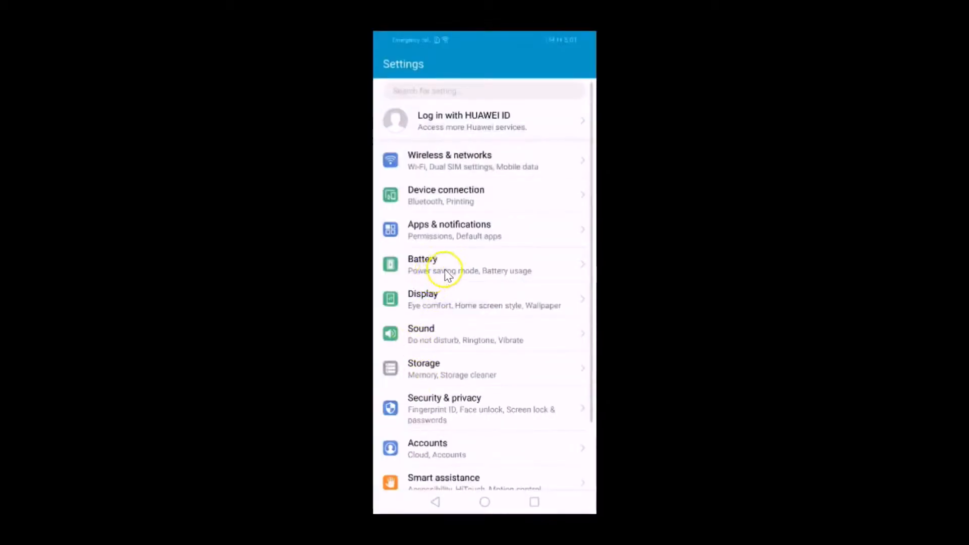
mouse_move(430, 271)
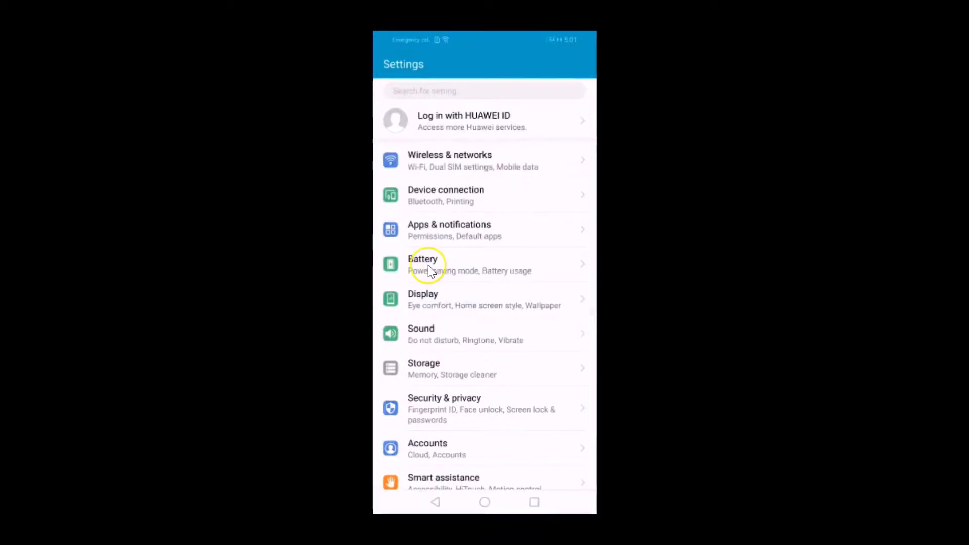
Step: Open the Battery page showing 64% charge and power saving options
left_click(430, 264)
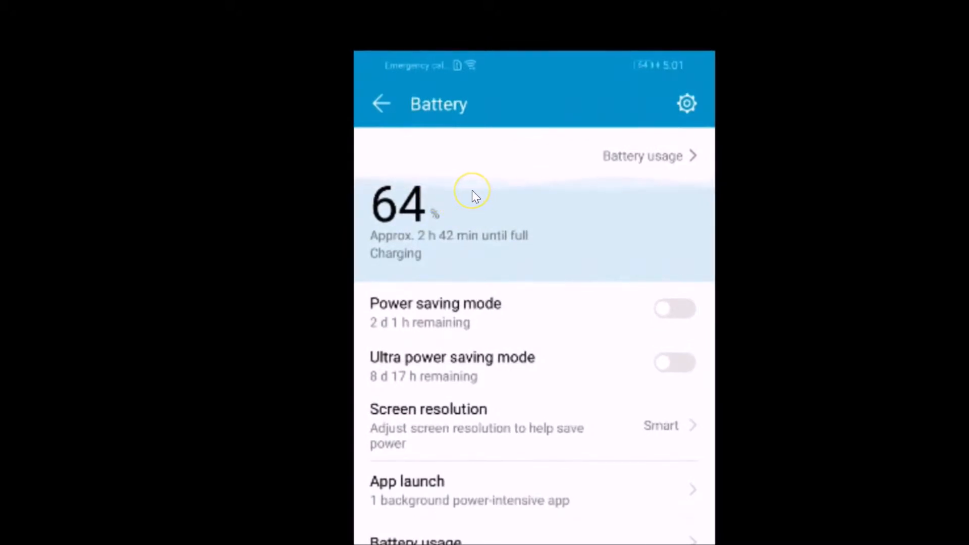
mouse_move(475, 280)
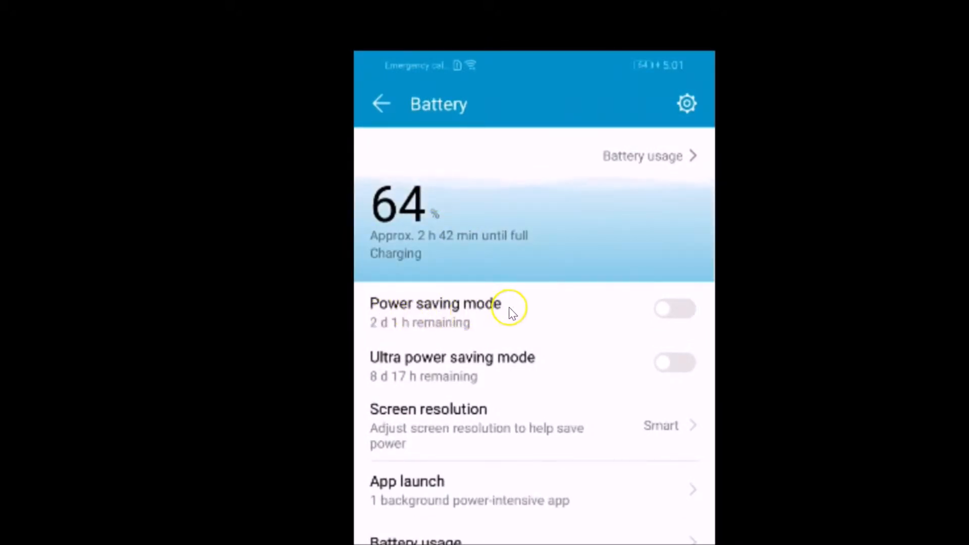
mouse_move(411, 221)
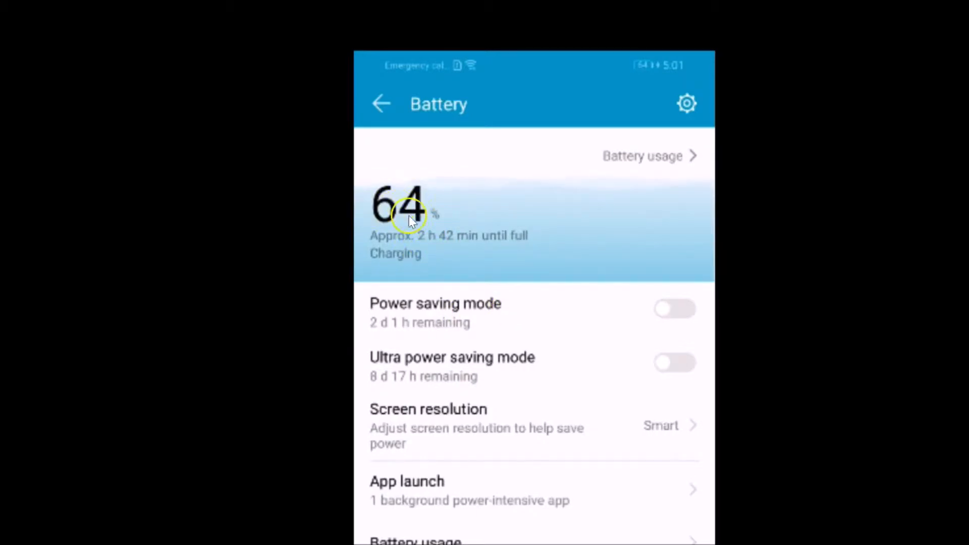
mouse_move(413, 323)
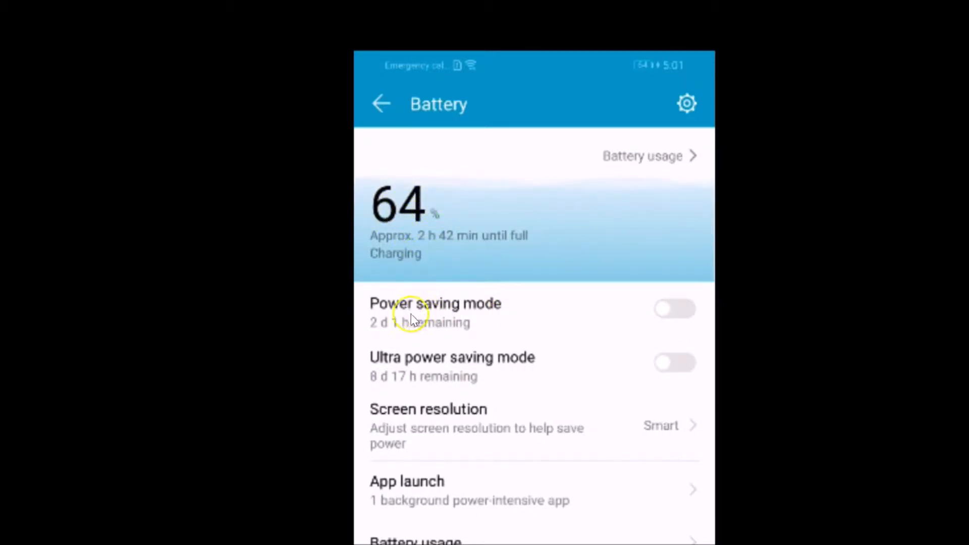
mouse_move(376, 331)
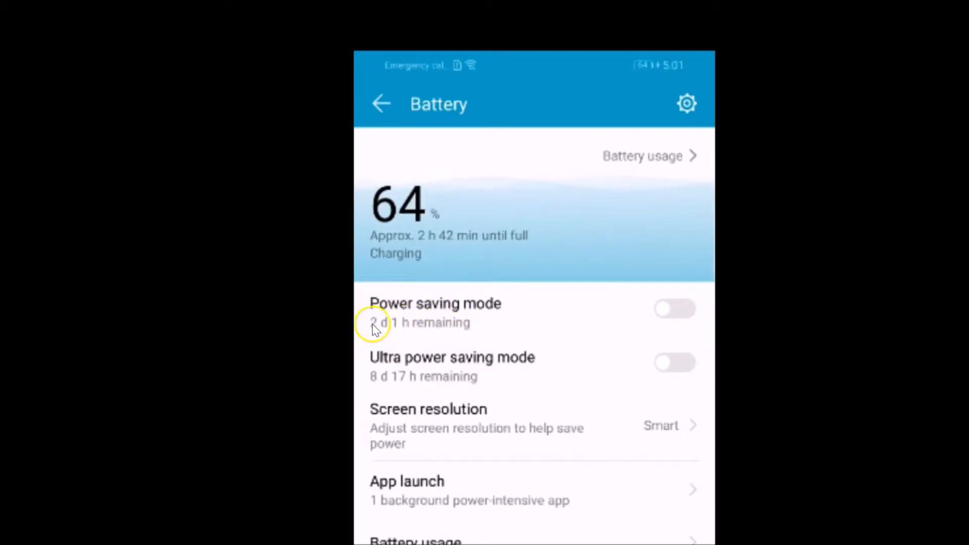
mouse_move(396, 336)
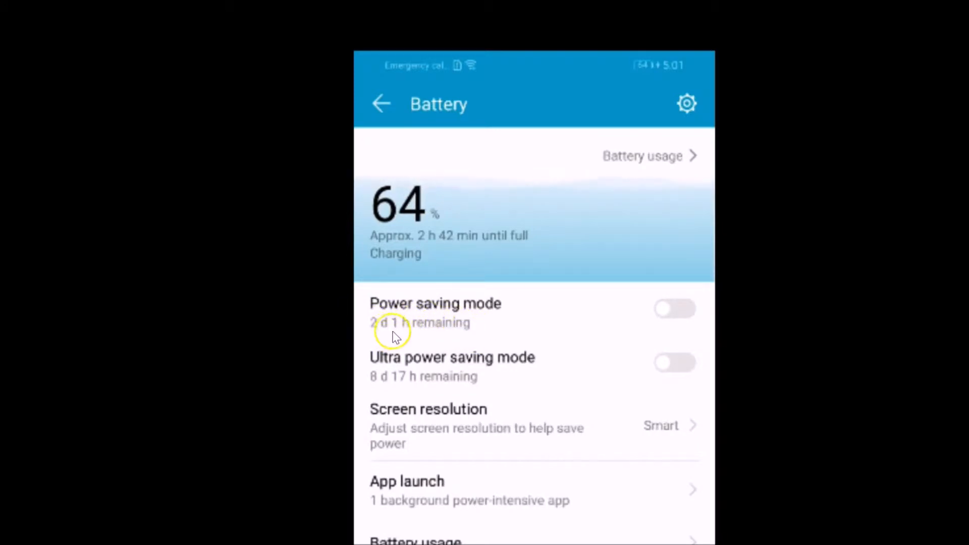
mouse_move(645, 332)
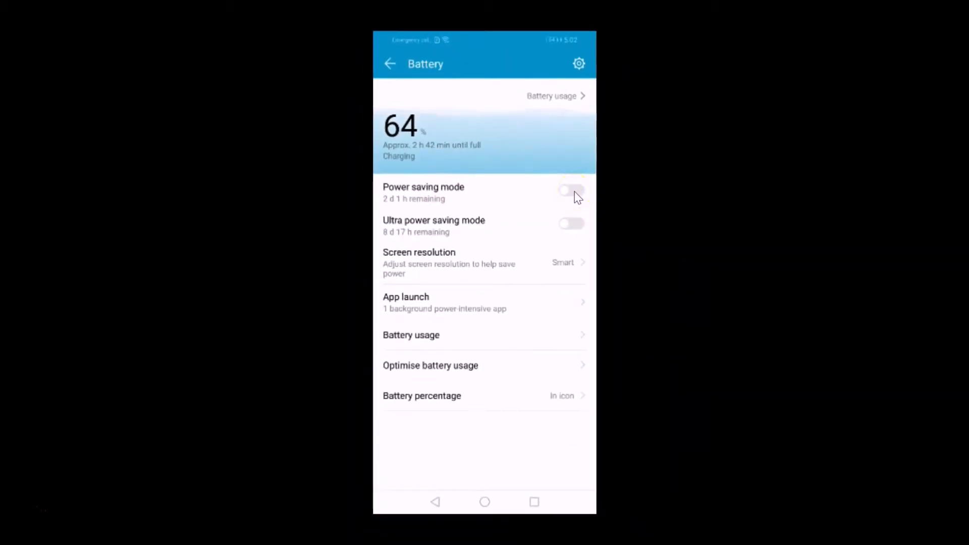
Step: Toggle the Power saving mode switch to bring up its enable confirmation
left_click(572, 191)
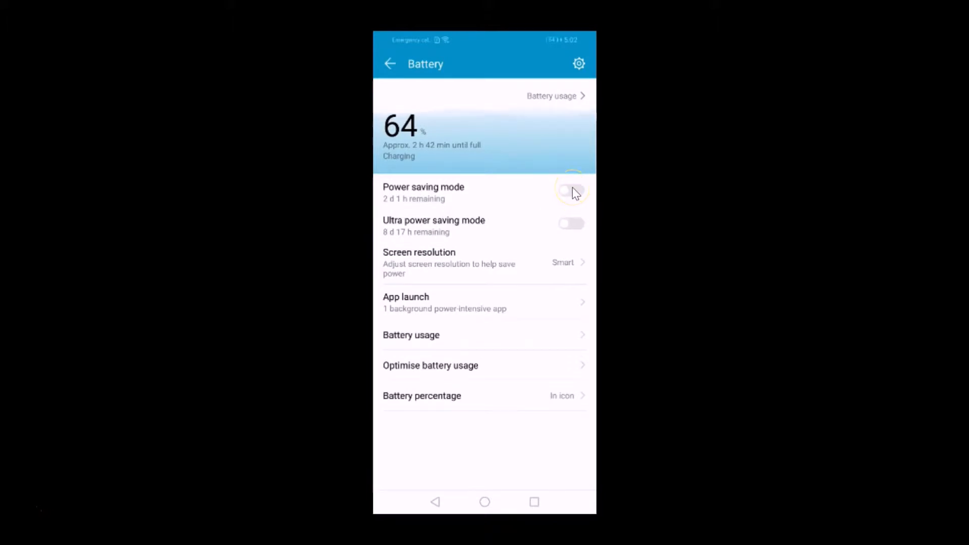
left_click(570, 192)
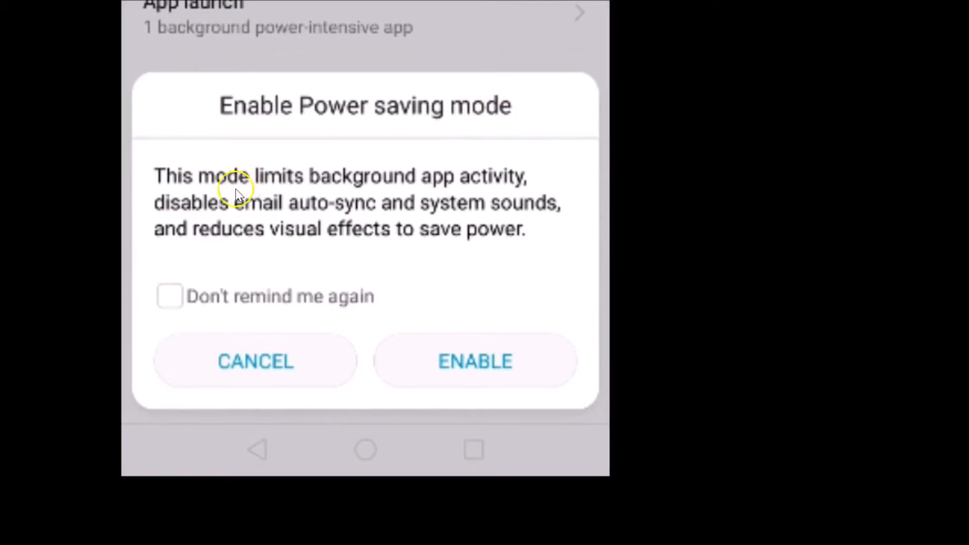
mouse_move(478, 185)
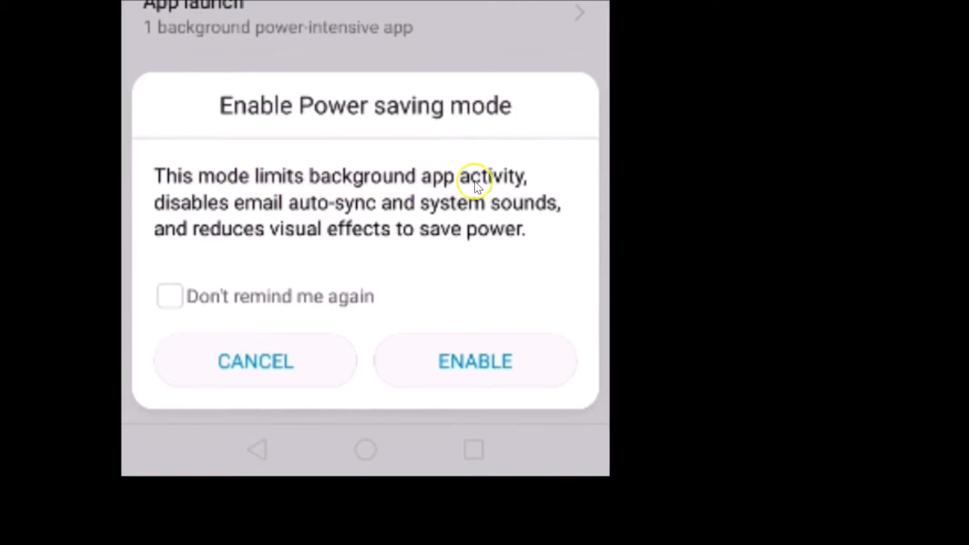
mouse_move(327, 216)
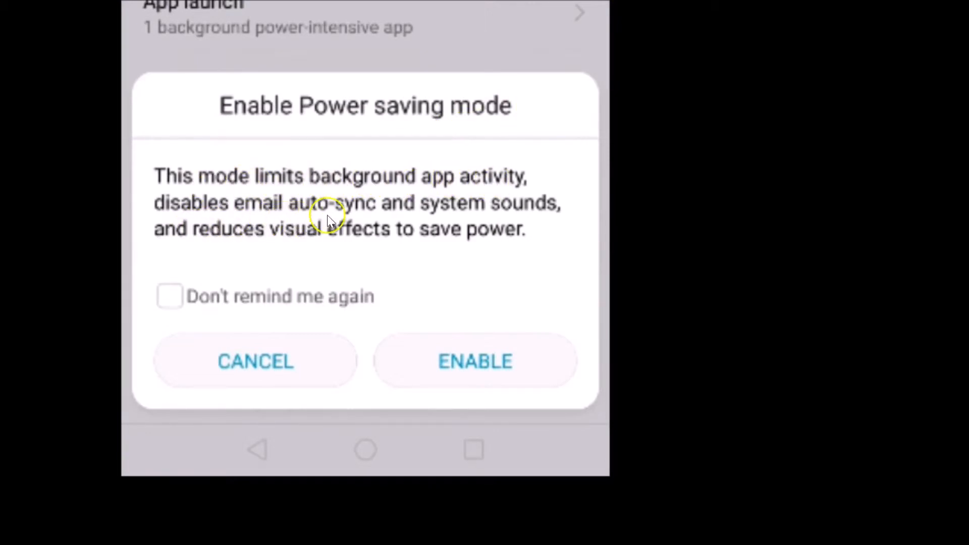
mouse_move(273, 255)
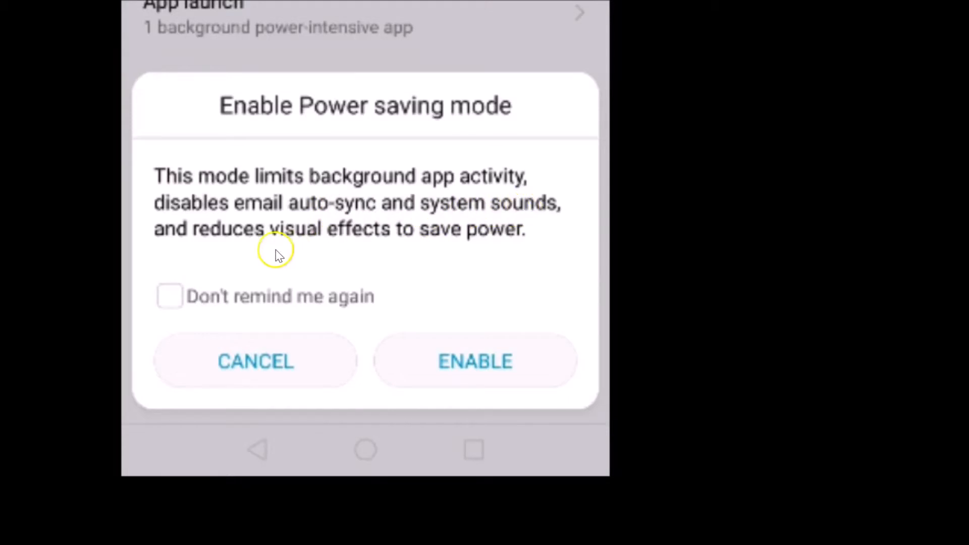
mouse_move(458, 235)
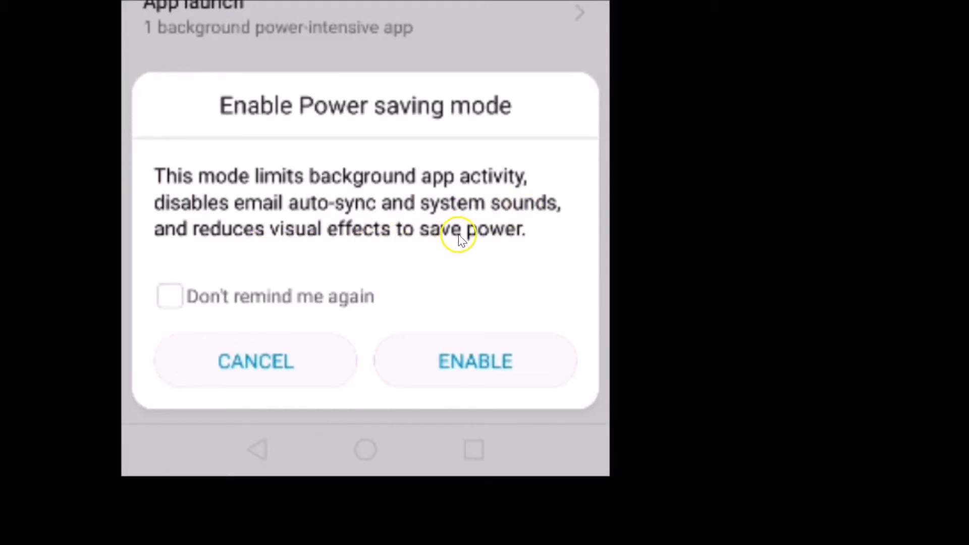
mouse_move(327, 166)
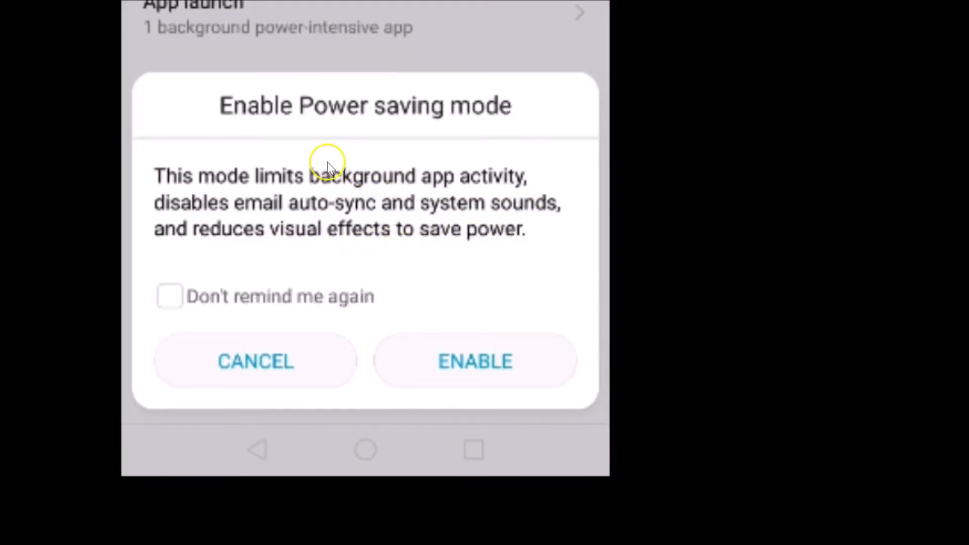
mouse_move(356, 219)
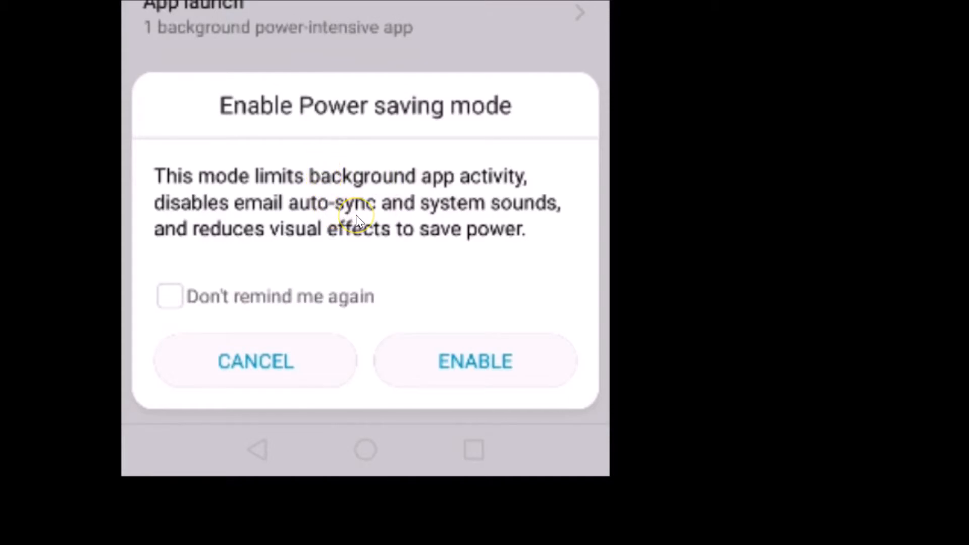
mouse_move(441, 255)
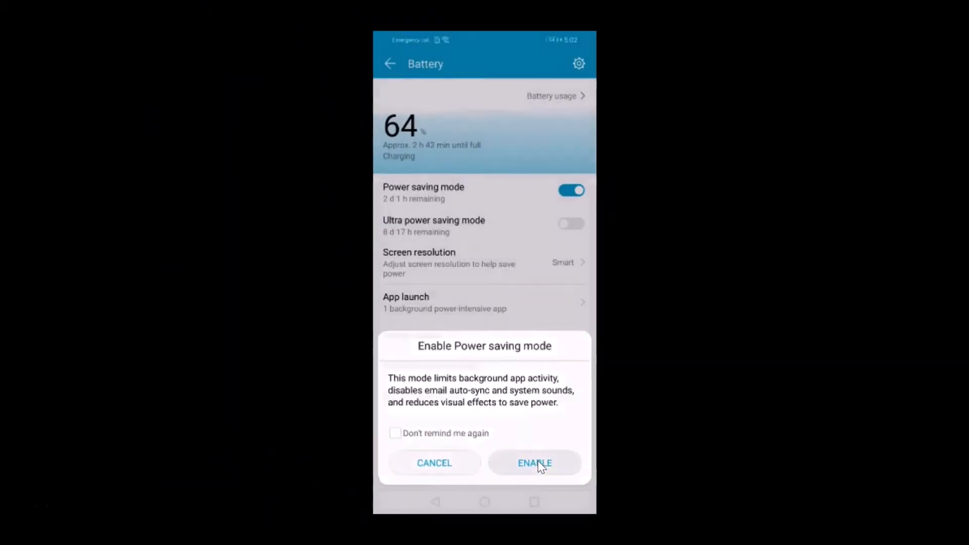
Step: Confirm ENABLE so Power saving mode is on, showing about 2 days 1 hour remaining
left_click(535, 463)
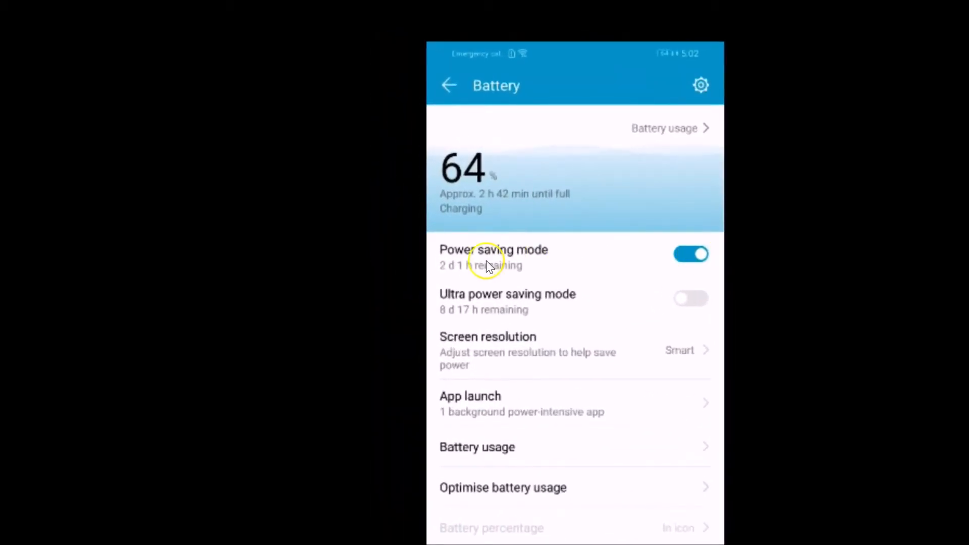
mouse_move(445, 277)
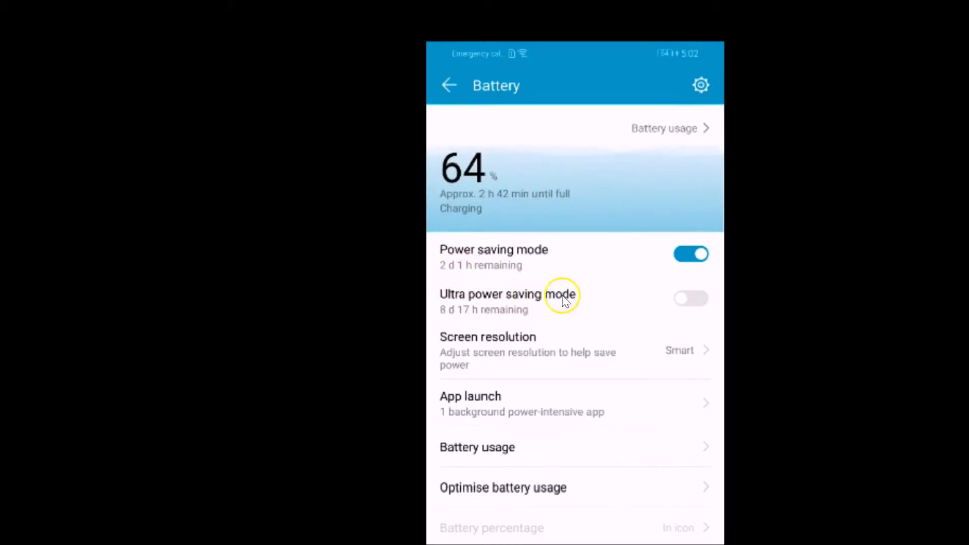
mouse_move(470, 323)
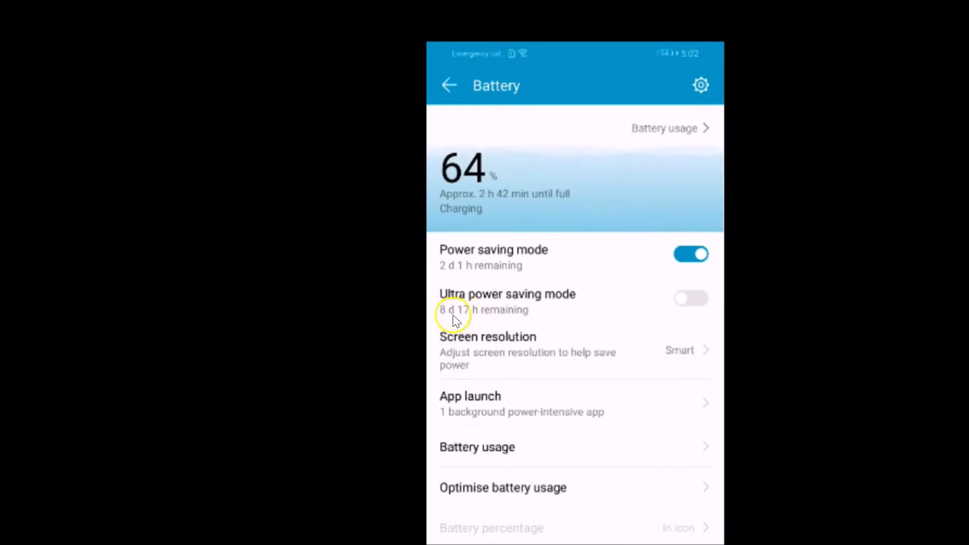
mouse_move(519, 317)
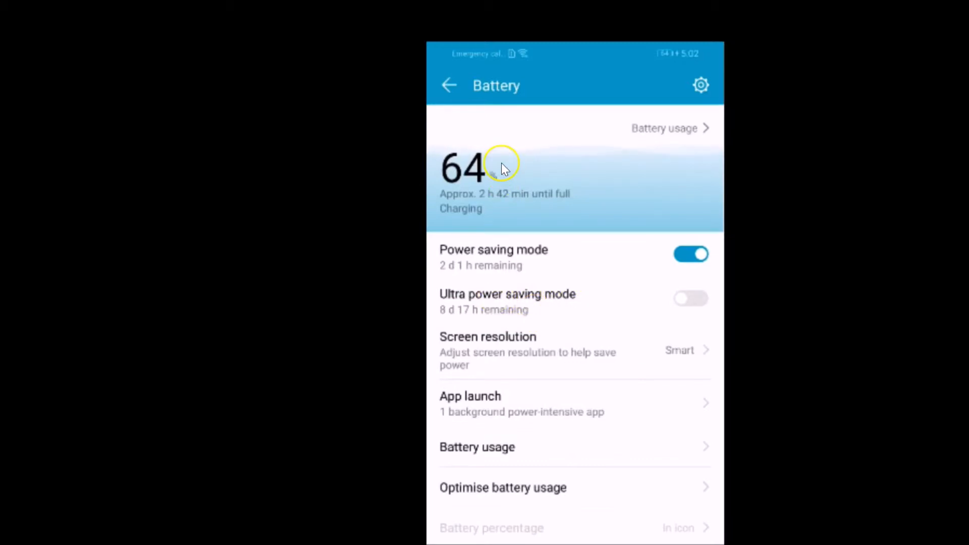
mouse_move(458, 304)
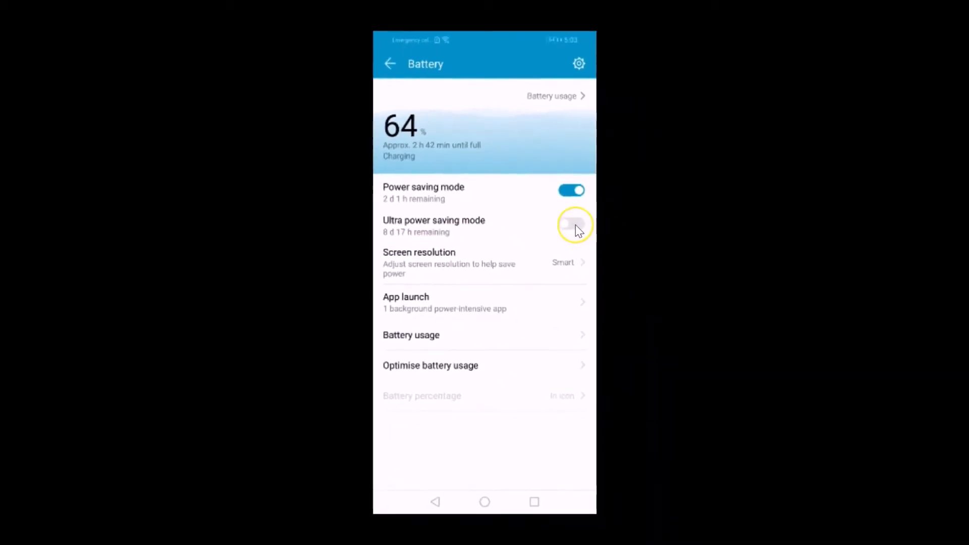
Step: Toggle the Ultra power saving mode switch to show its confirmation warning
left_click(572, 224)
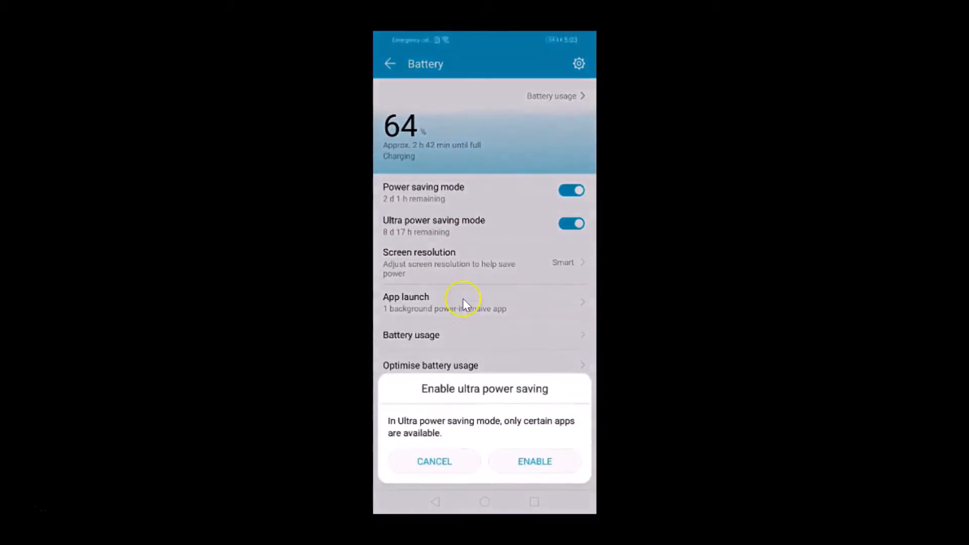
mouse_move(431, 454)
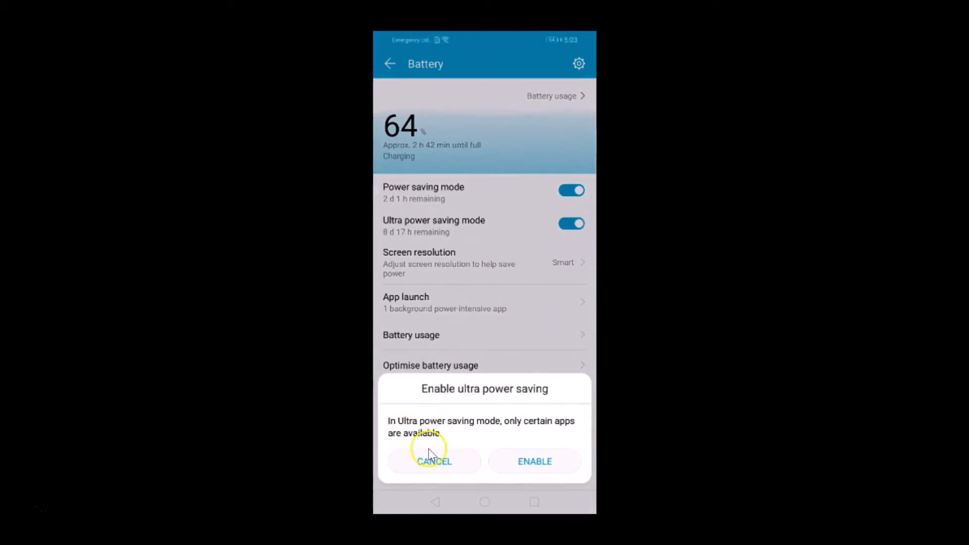
mouse_move(548, 403)
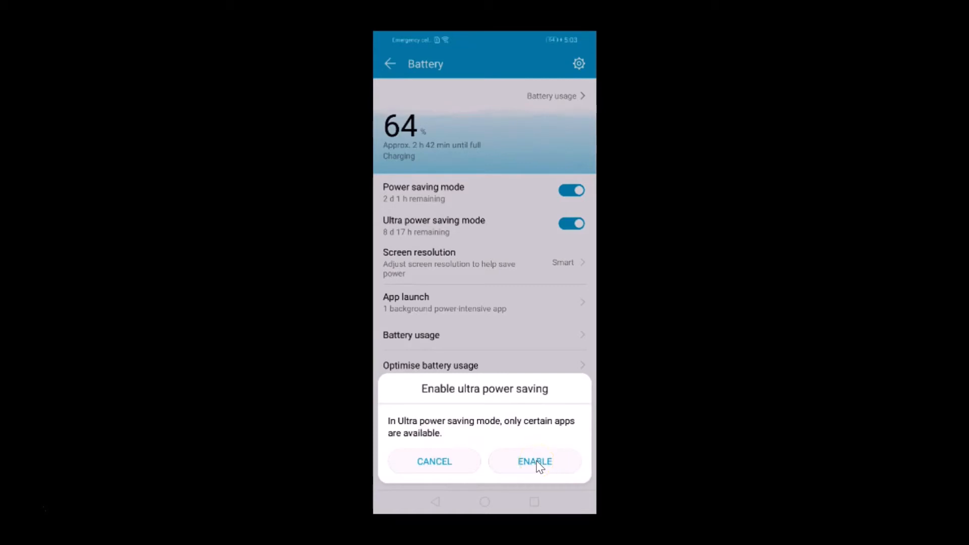
Step: Confirm ENABLE to enter the ultra power saving launcher with Dialler, Messages and Contacts
left_click(535, 462)
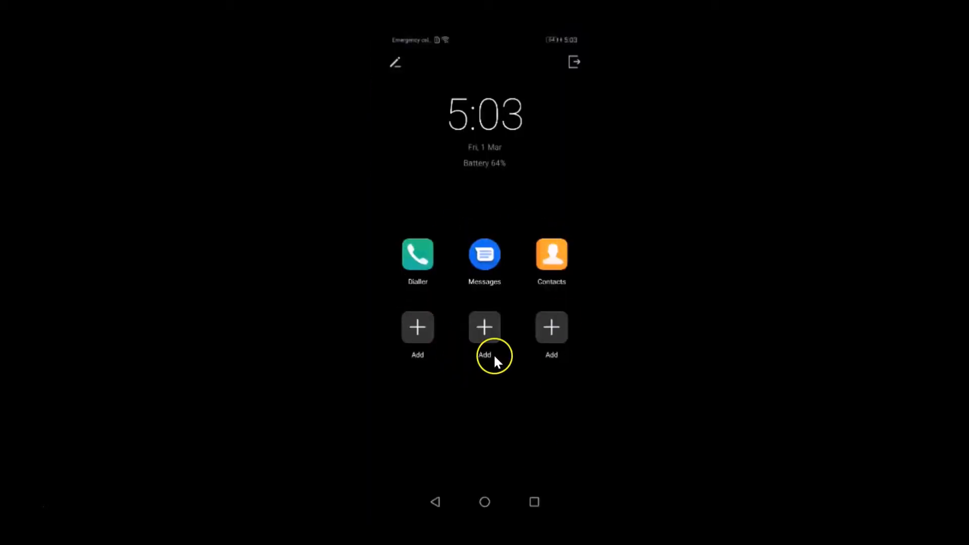
mouse_move(576, 266)
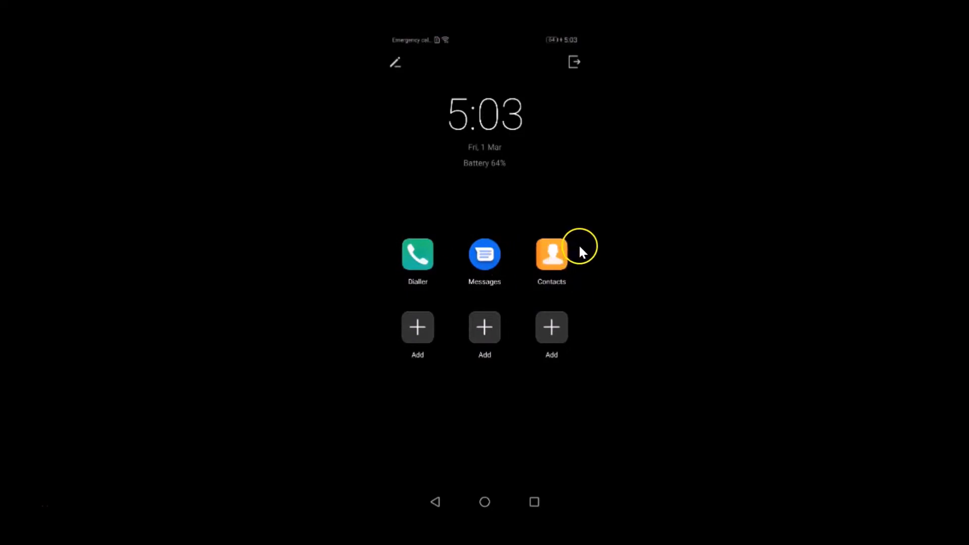
mouse_move(442, 347)
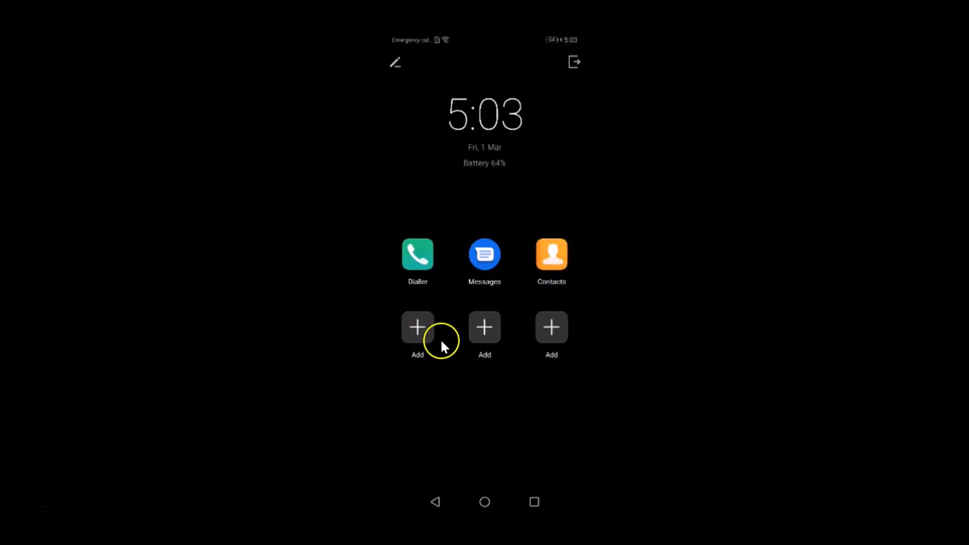
mouse_move(420, 330)
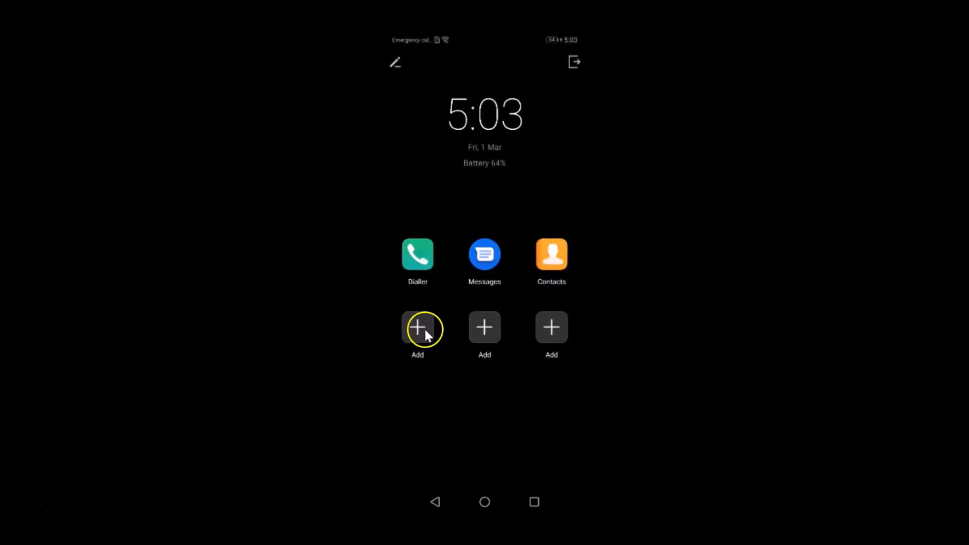
mouse_move(421, 366)
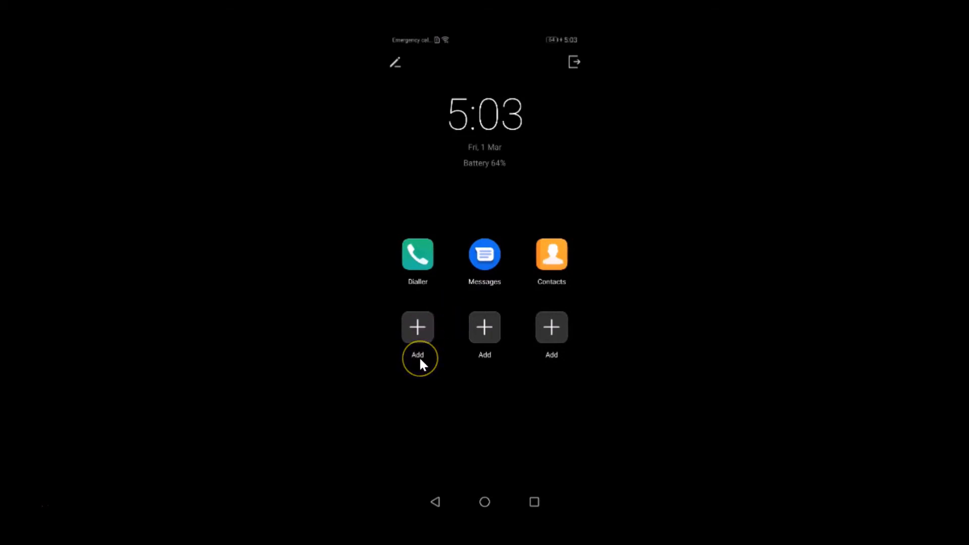
mouse_move(534, 250)
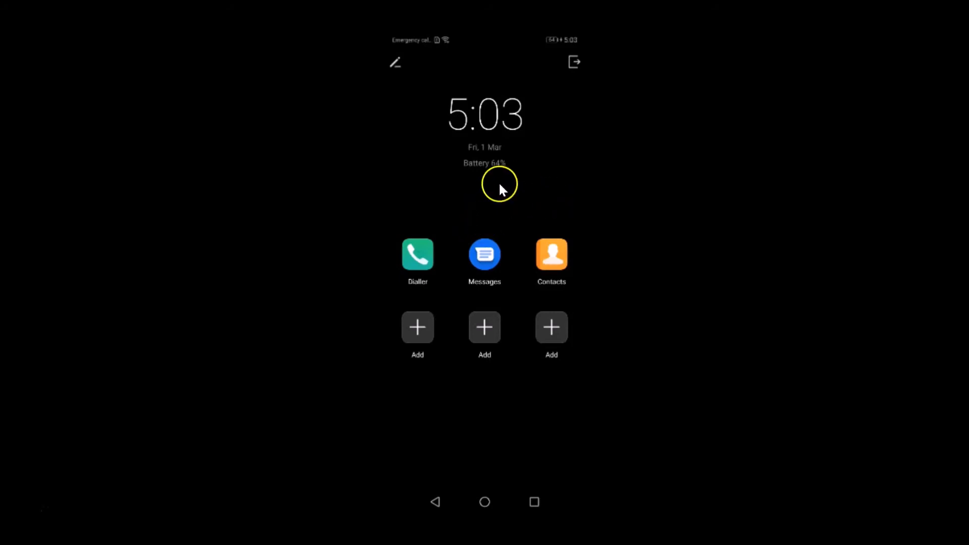
mouse_move(574, 63)
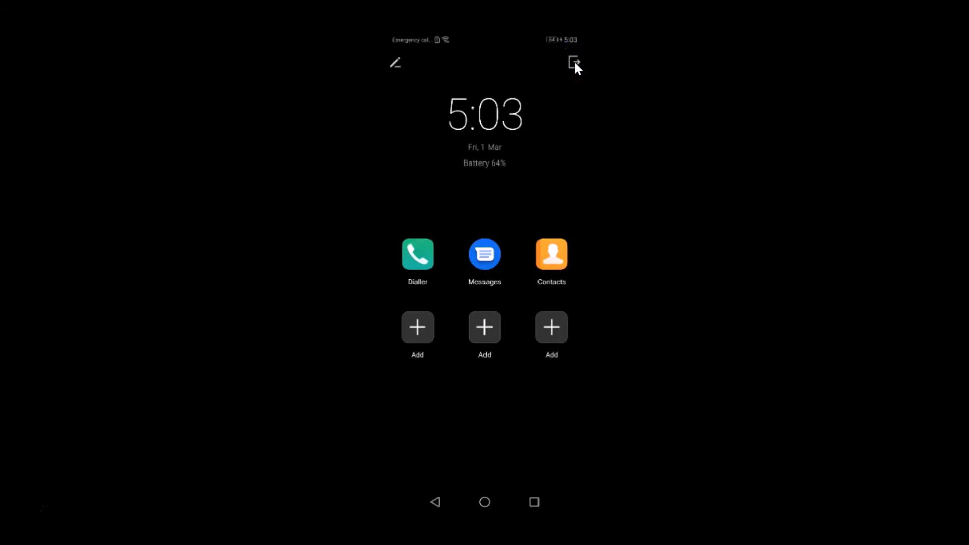
left_click(572, 63)
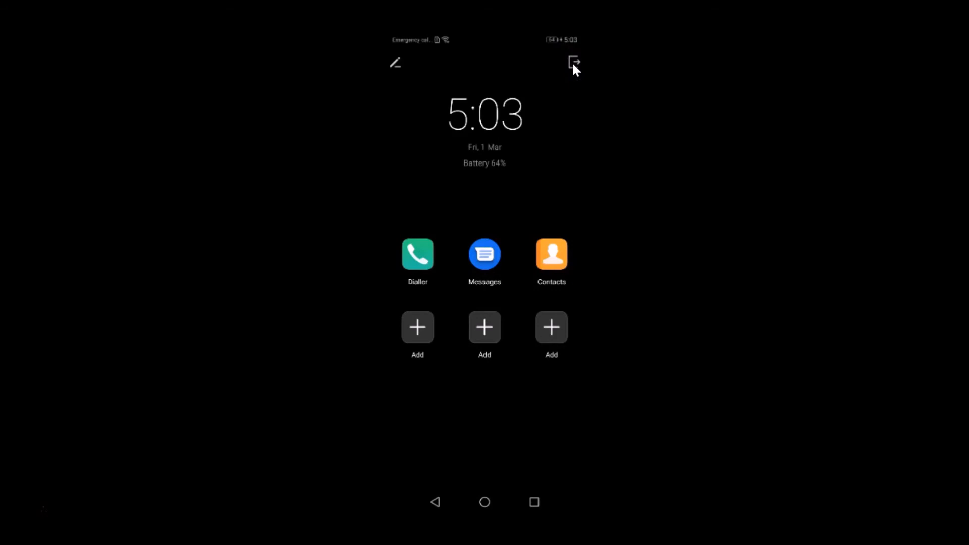
Step: Exit Ultra power saving mode via the top-right icon and EXIT confirmation
left_click(574, 61)
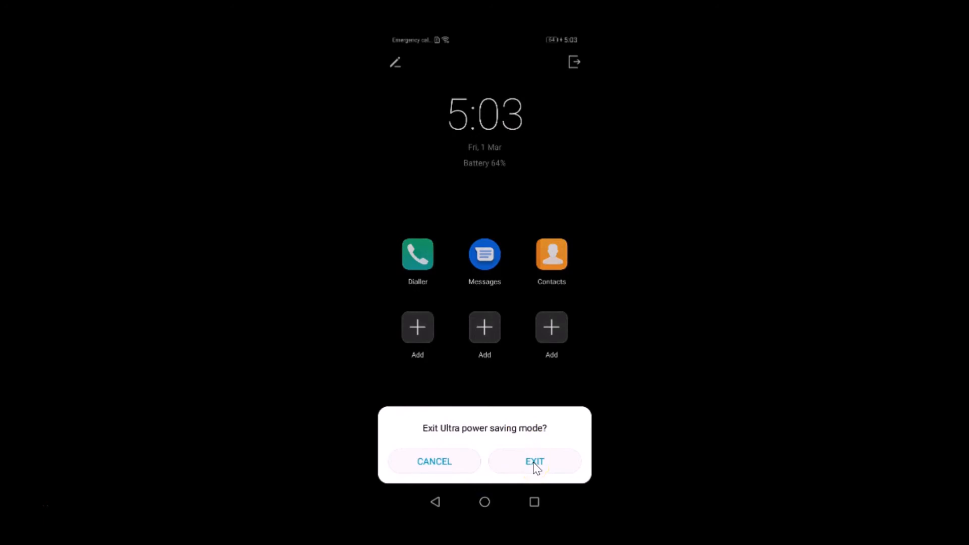
left_click(535, 462)
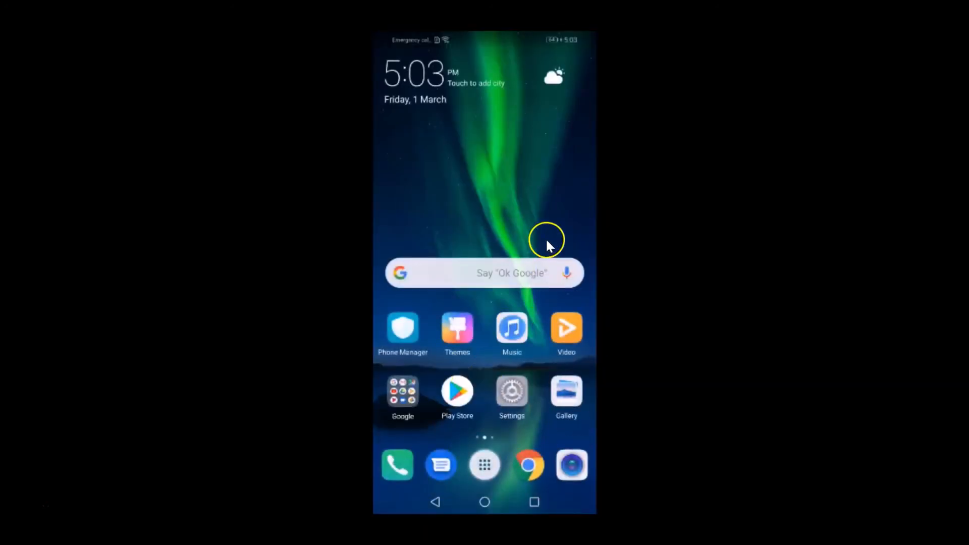